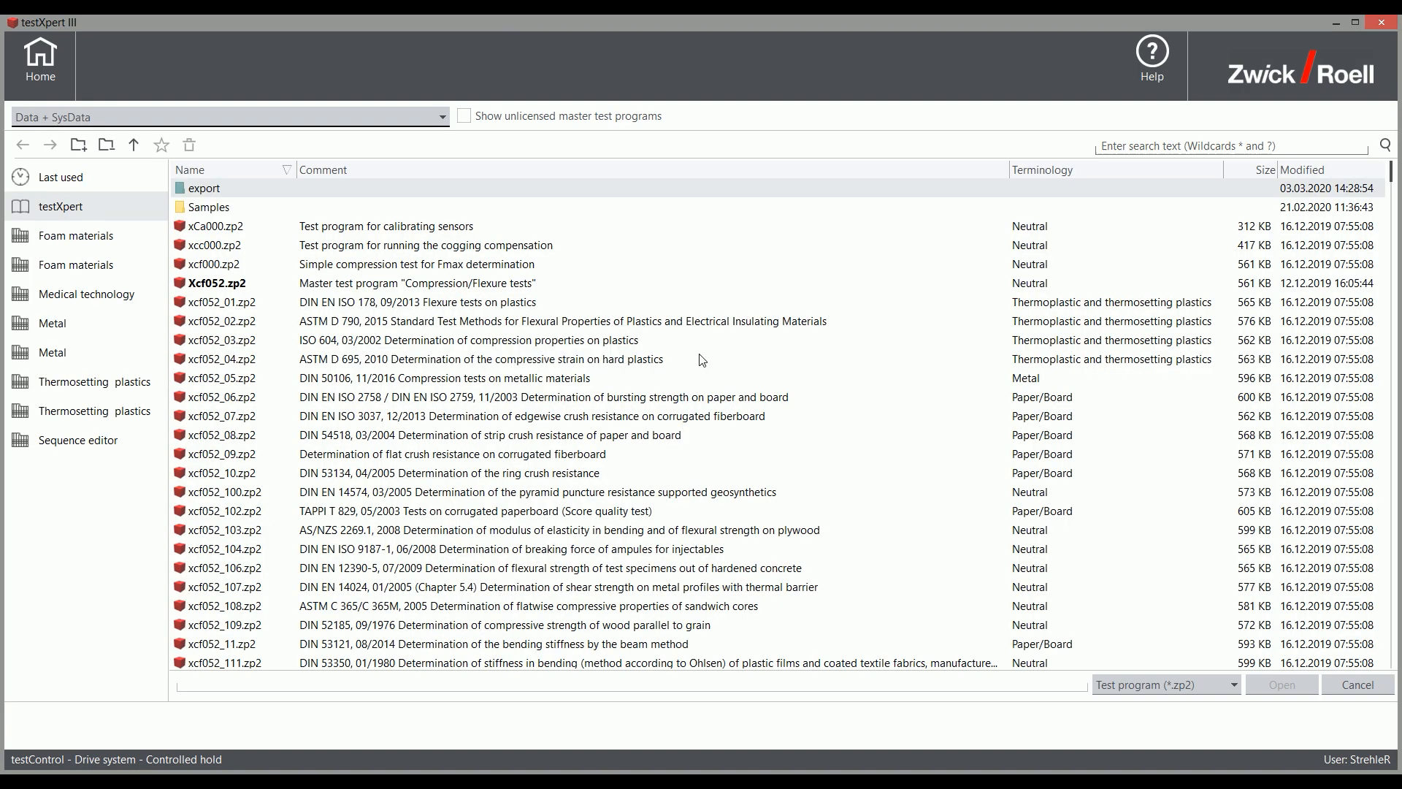
mouse_move(1093, 164)
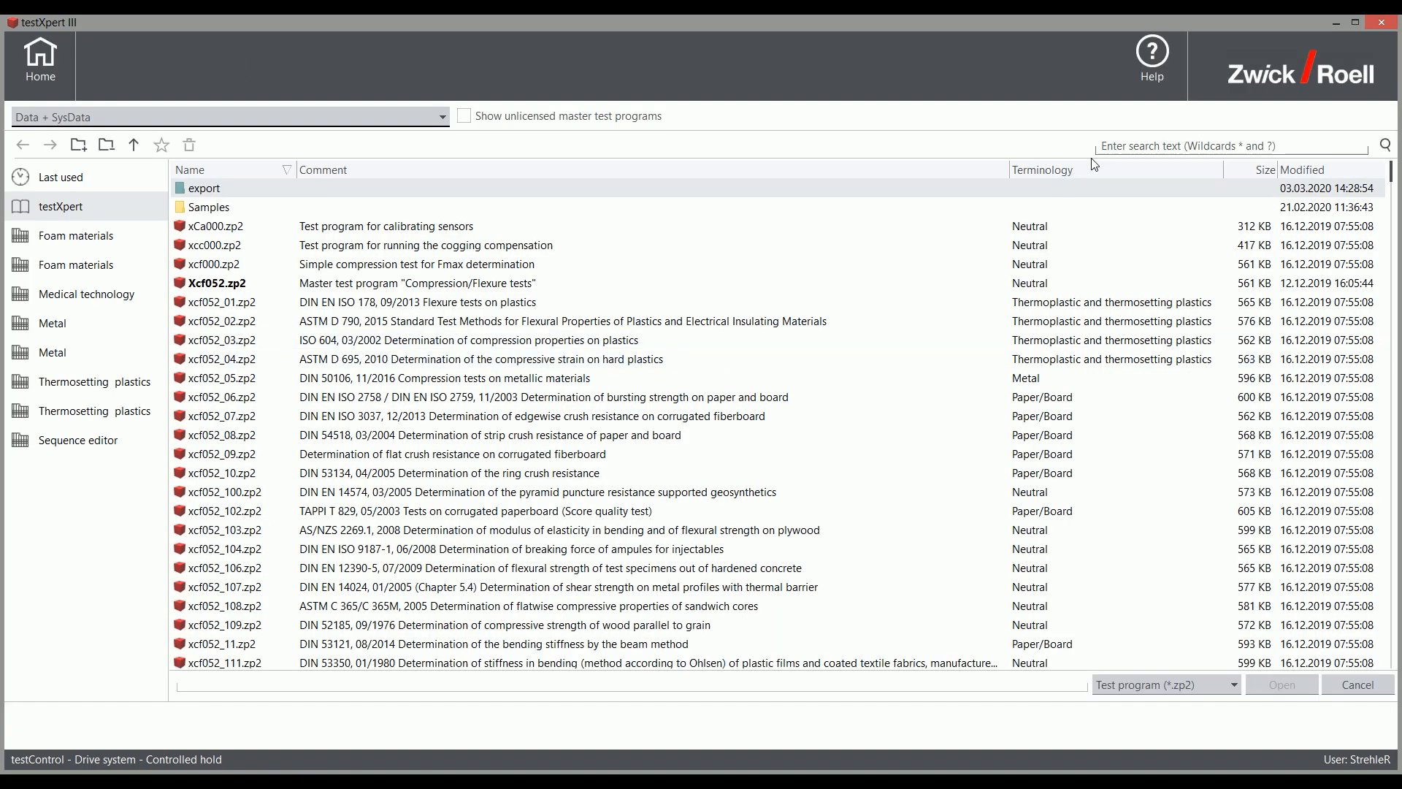
Search the Open dialog for '6892' to filter to the ISO 6892-1 metal programs
click(1217, 146)
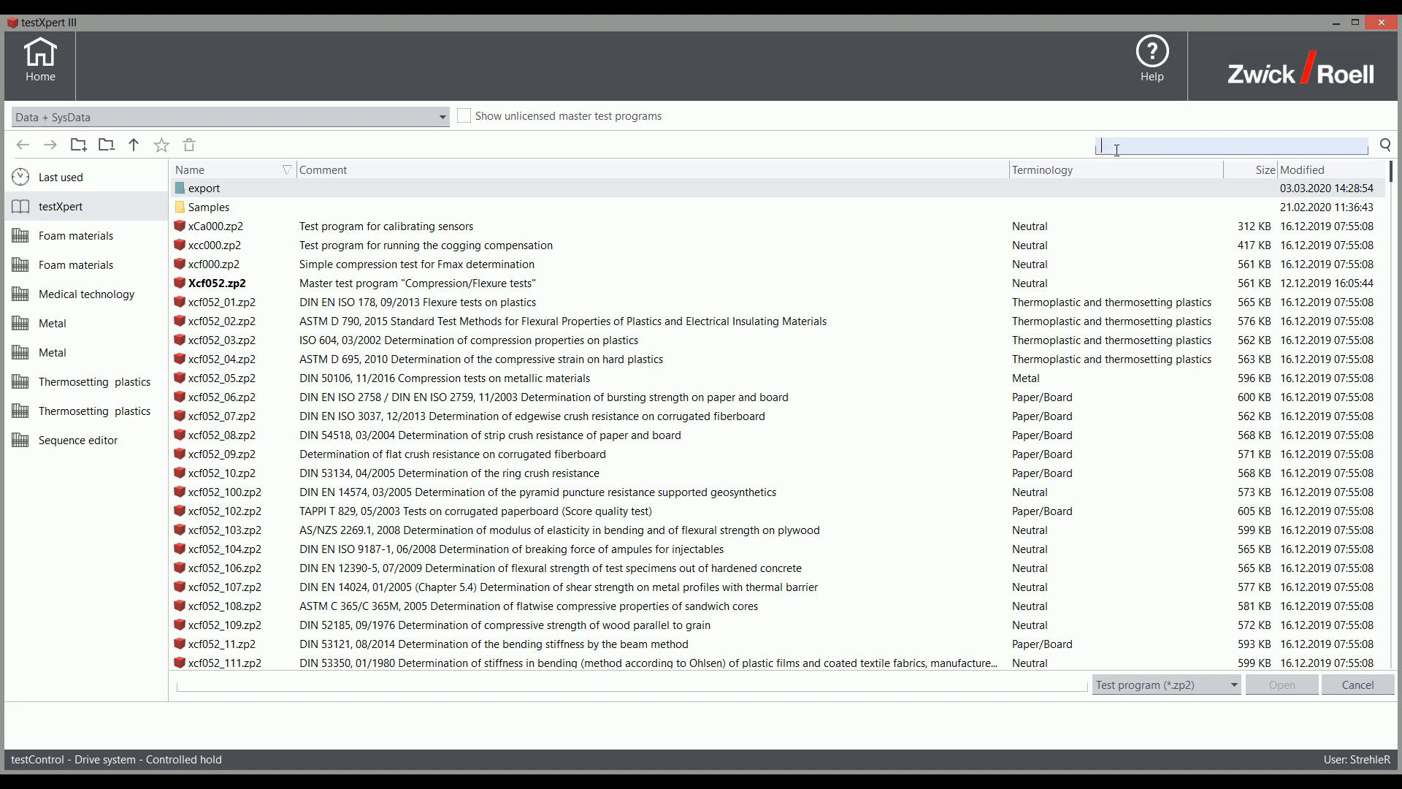
text(68)
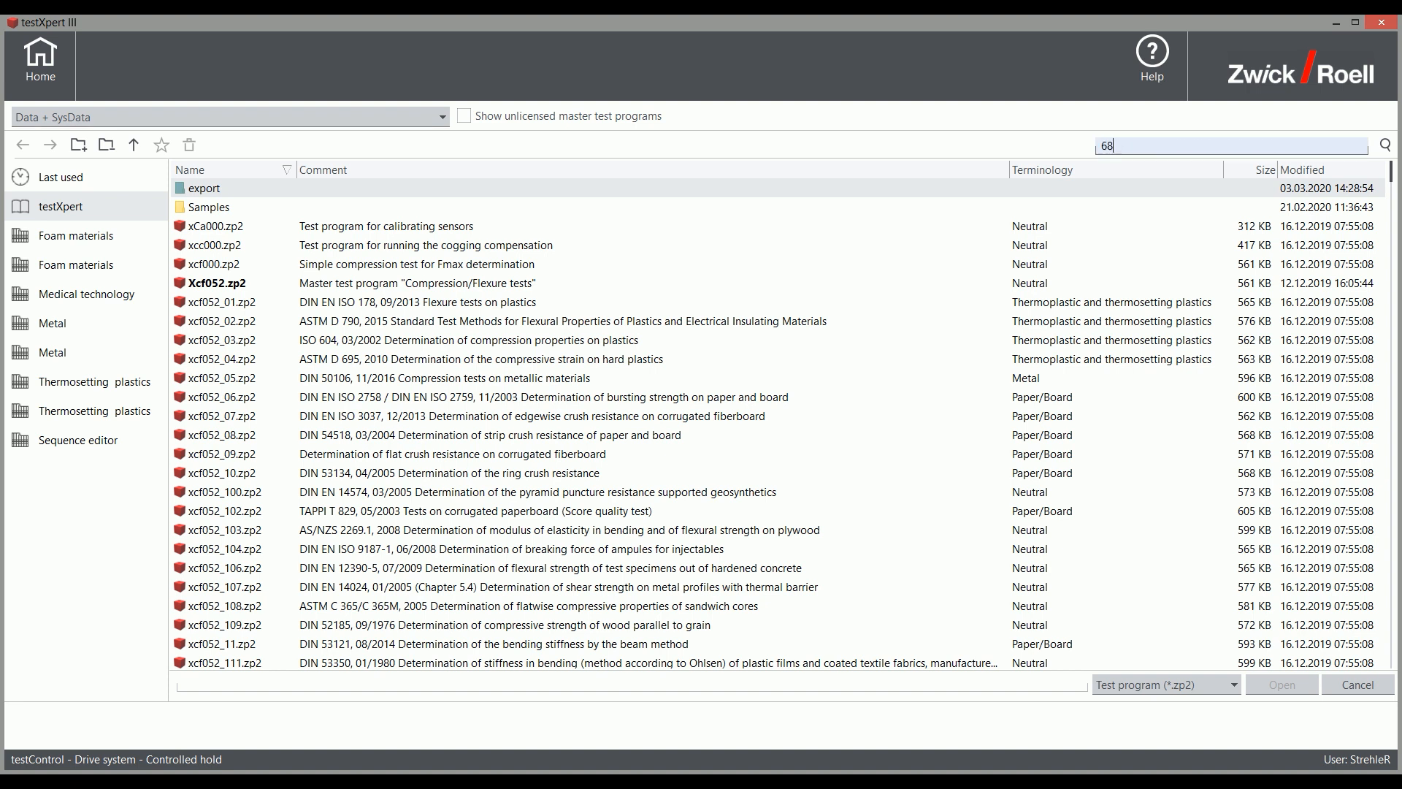
text(92)
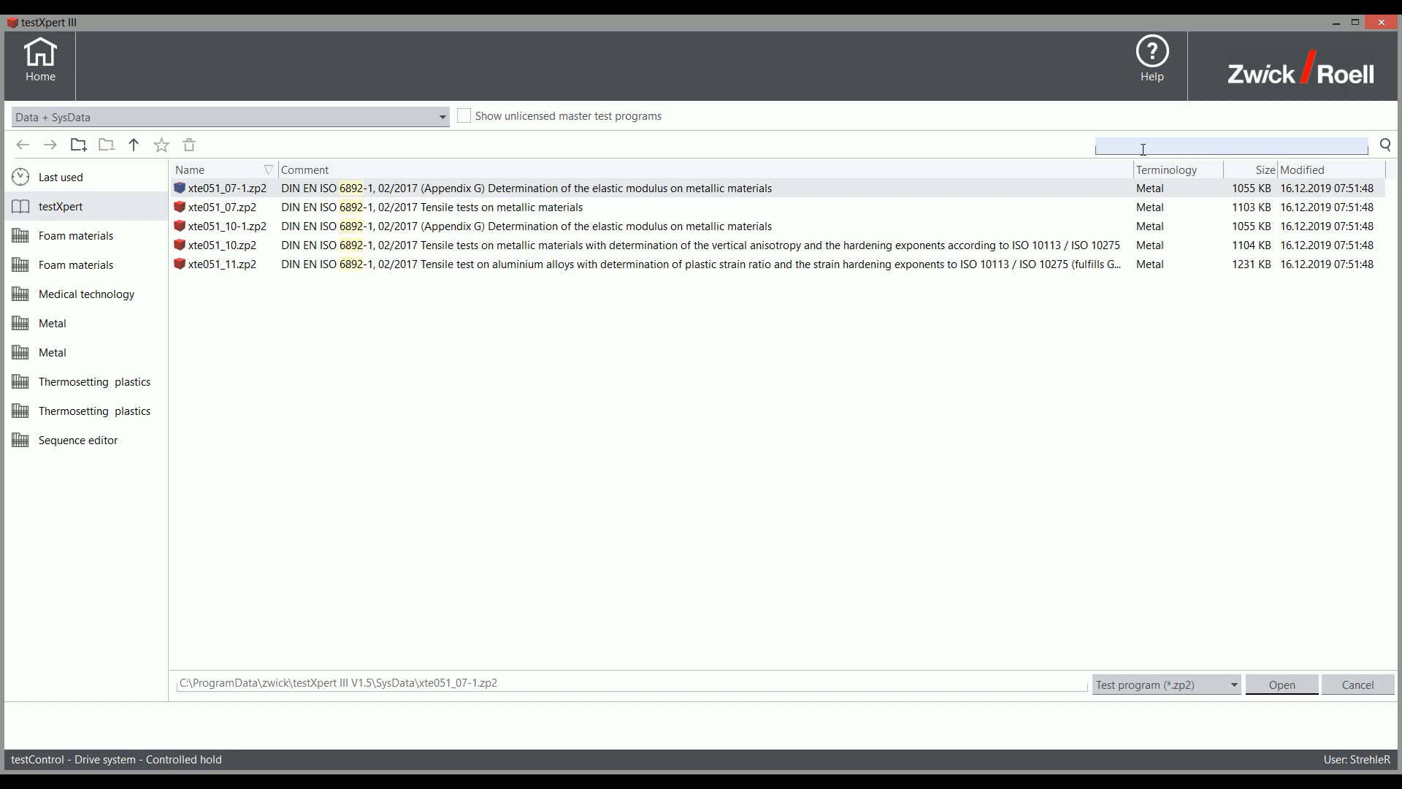
Enter 'ASTM E' in the search and open the xte051_07 ISO 6892-1 tensile program
text(ASTM)
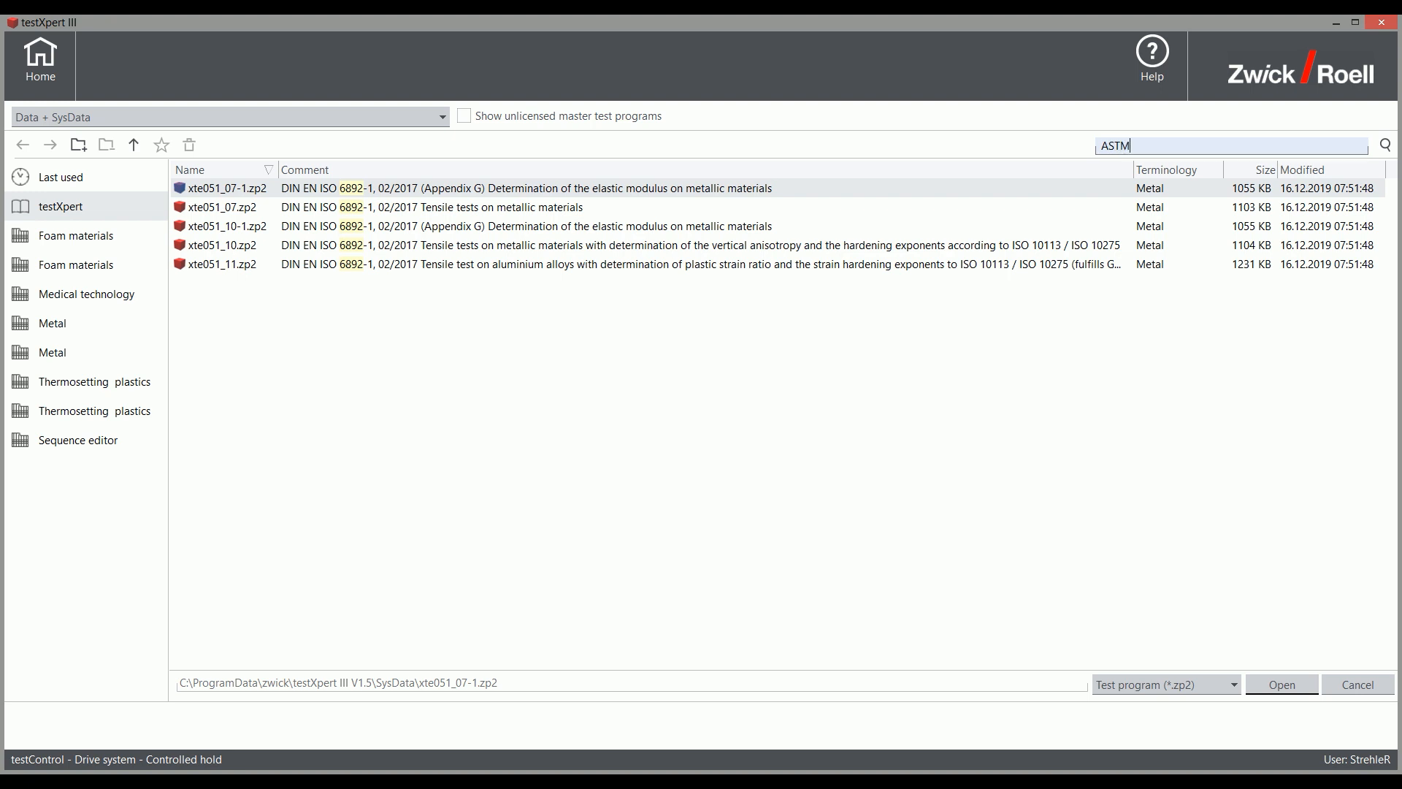
text(E)
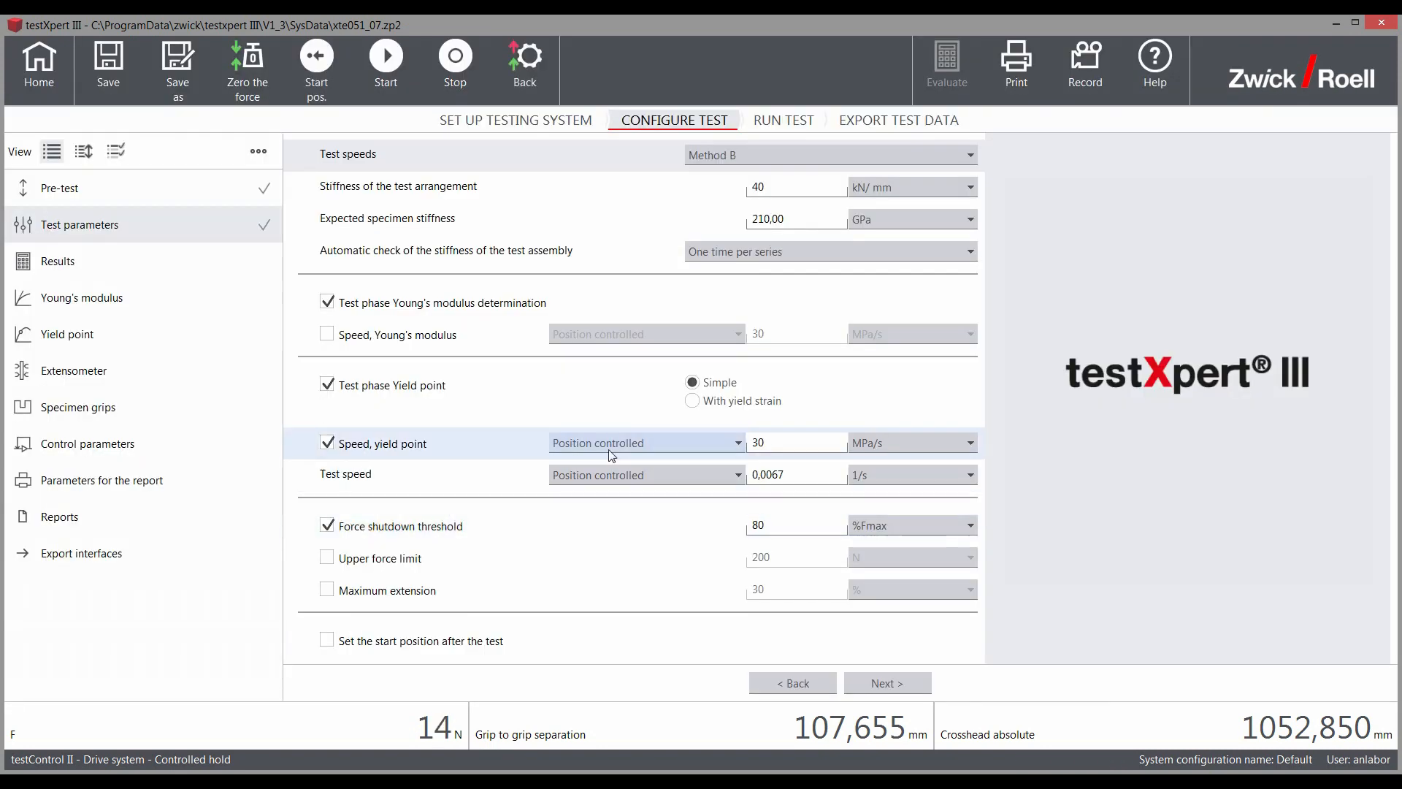
Switch to Run Test and show the series layout with Specimen 1 and 2
click(965, 154)
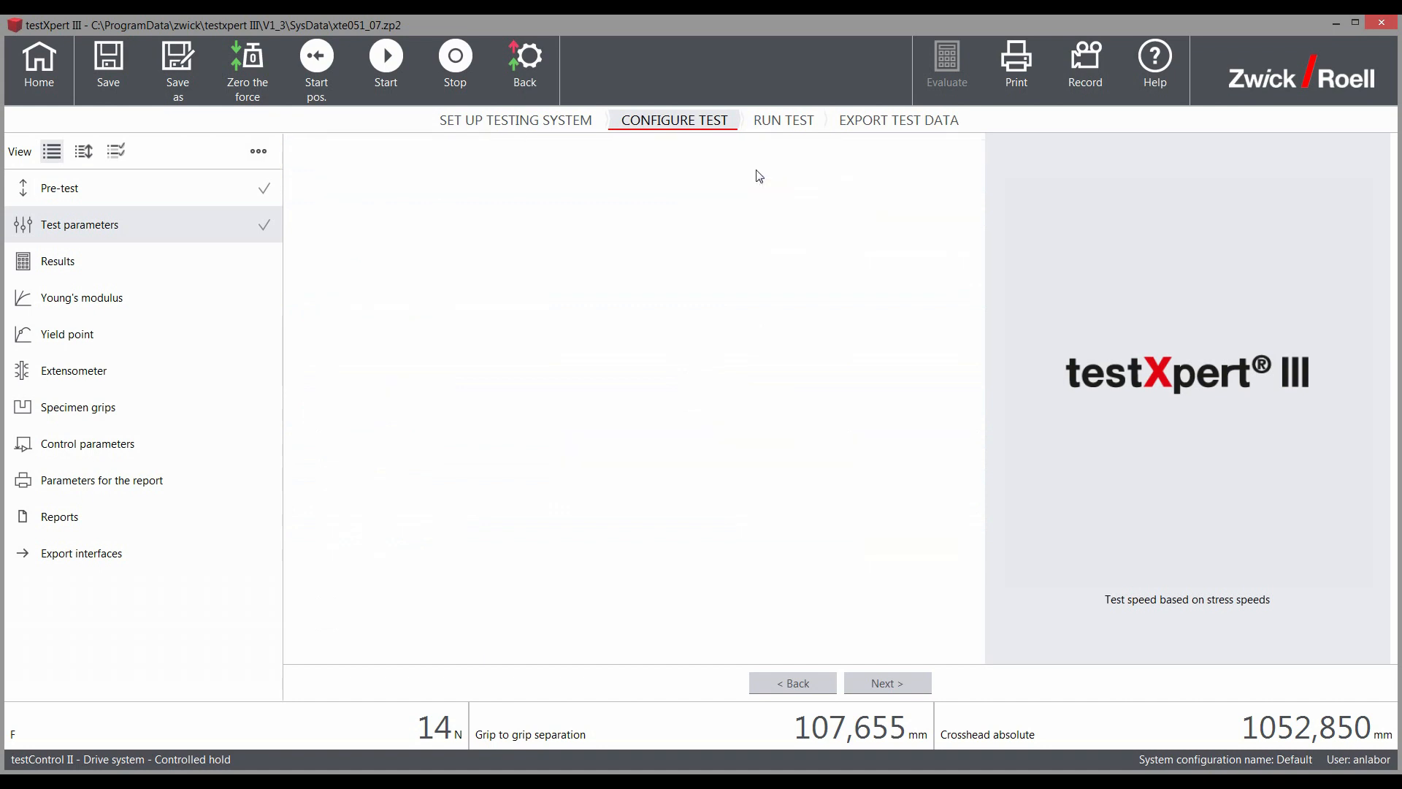
click(780, 120)
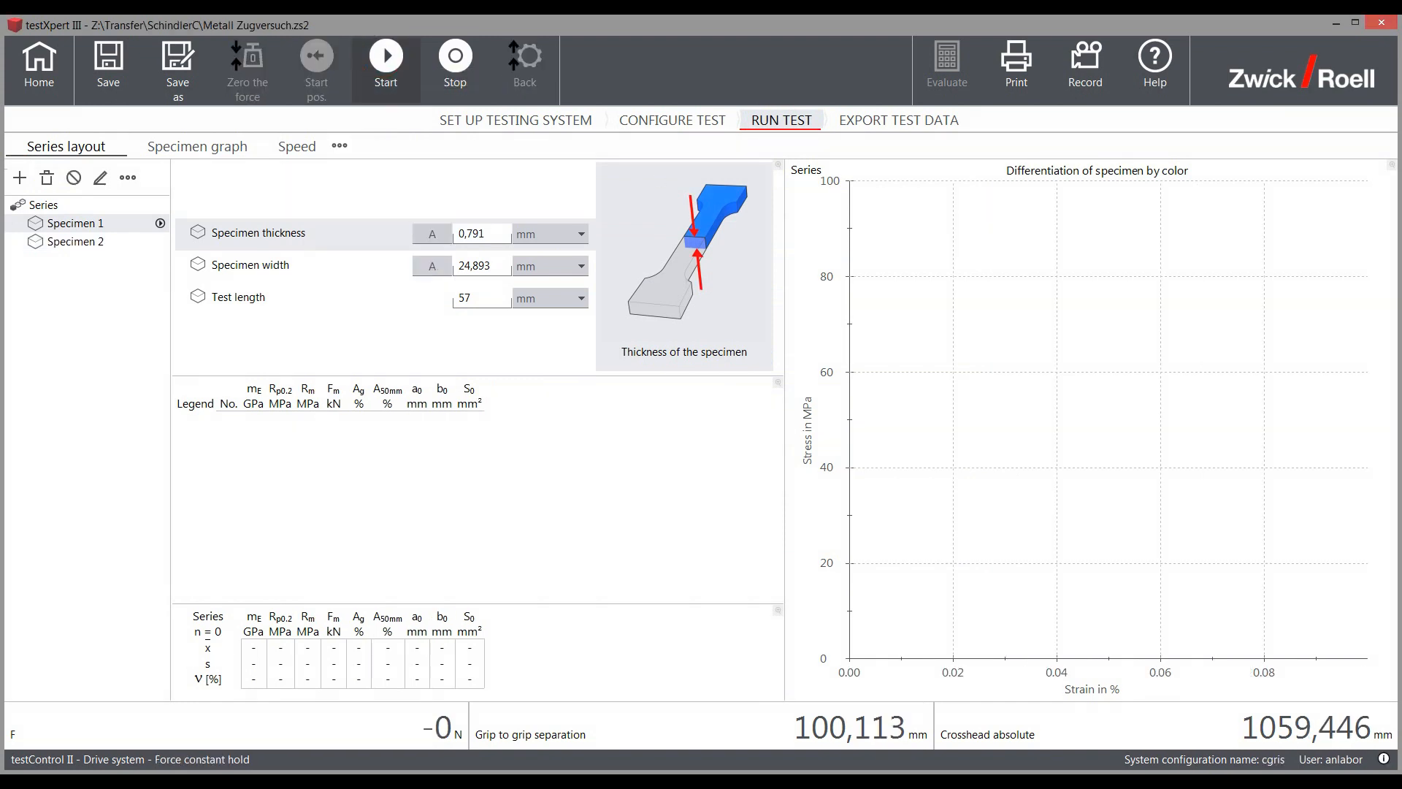
Start the tensile test on Specimen 1 so its stress-strain curve begins plotting
click(385, 66)
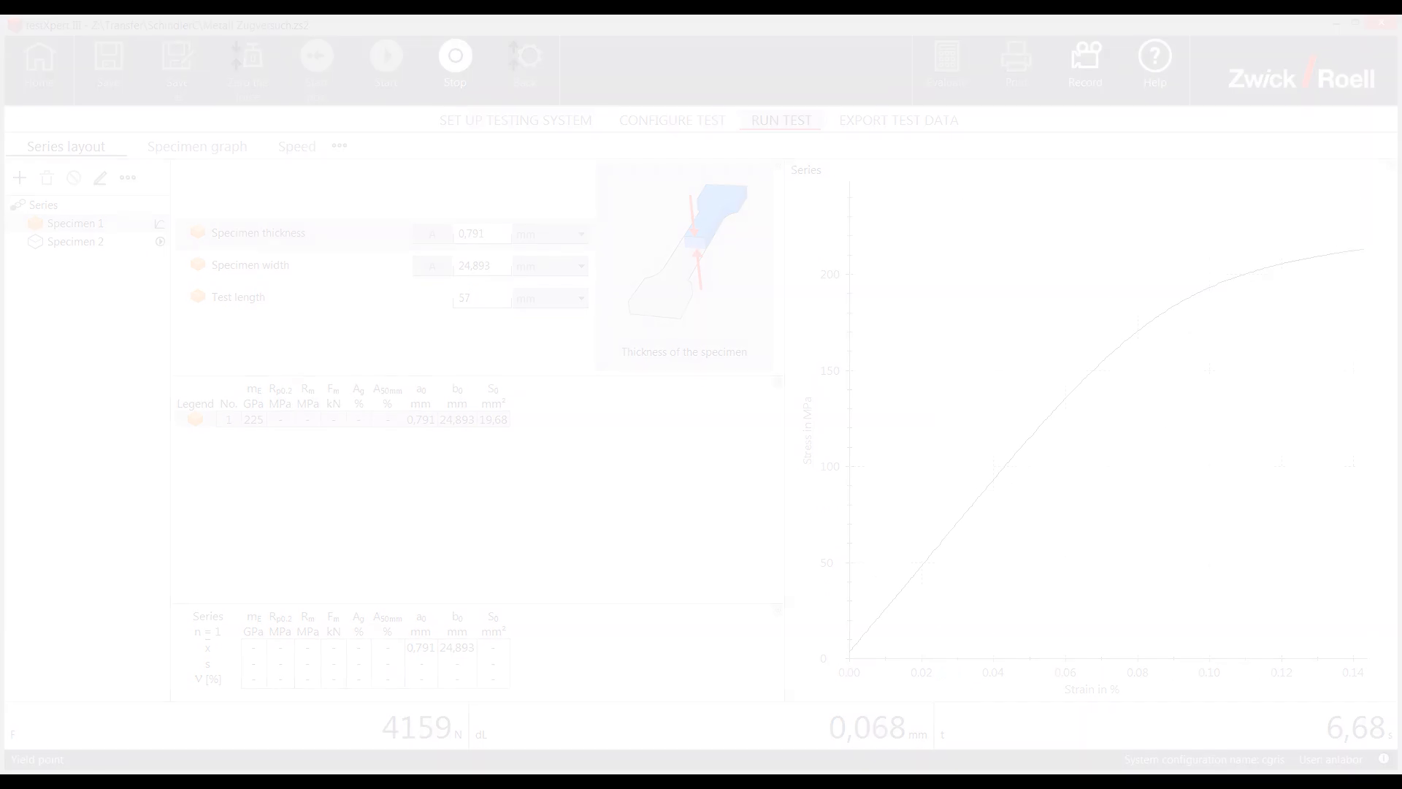
Check the strain-rate and stress-speed graphs, then return to the finished stress-strain curve
click(297, 146)
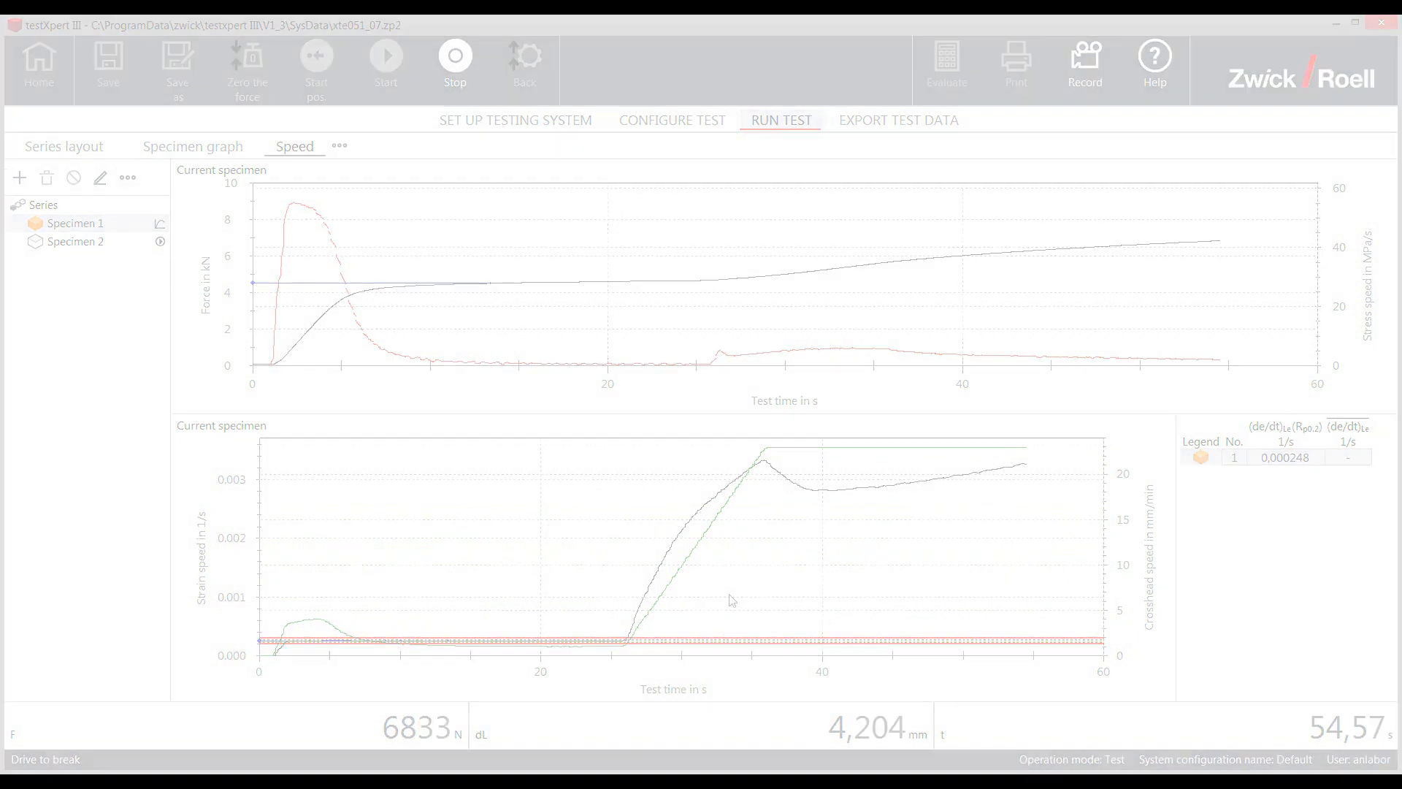
click(62, 146)
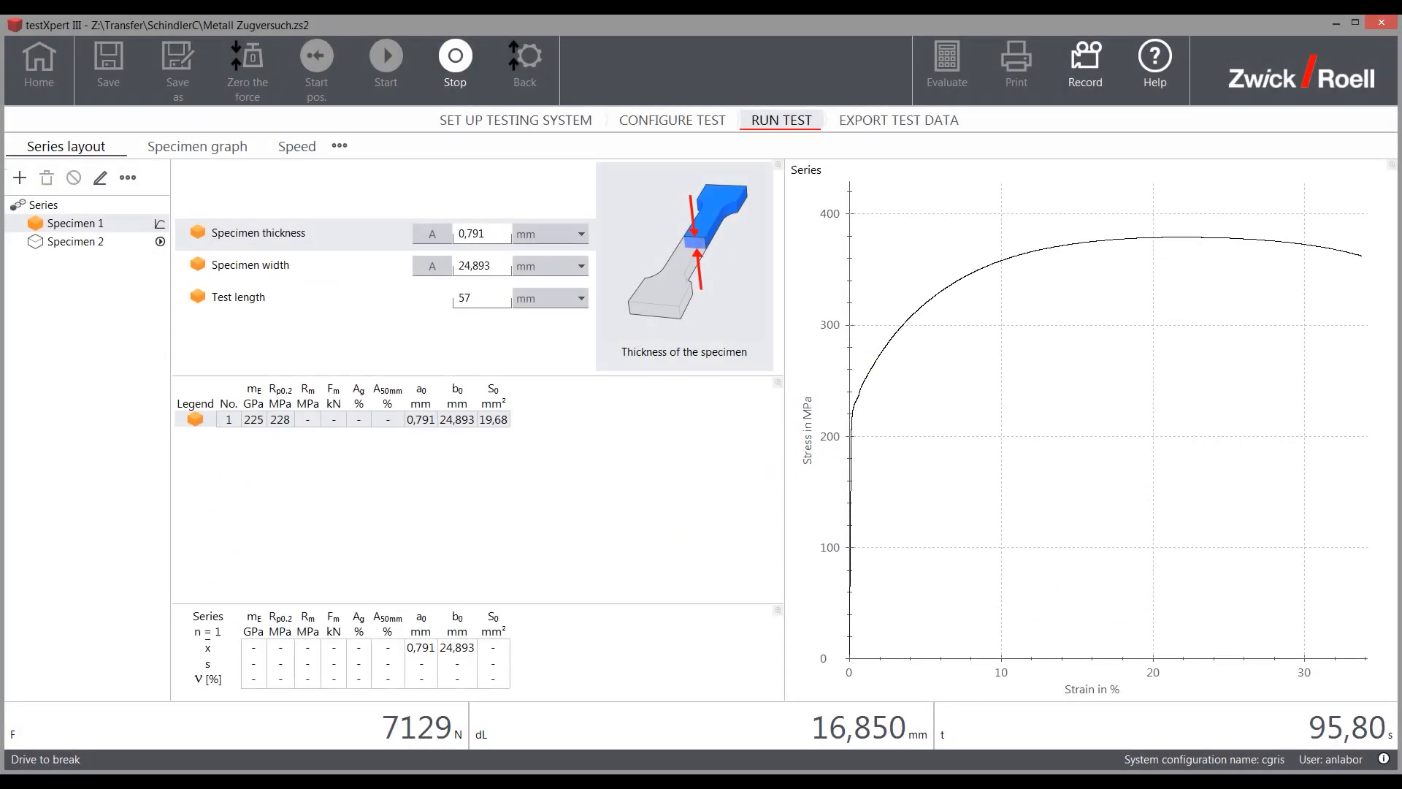